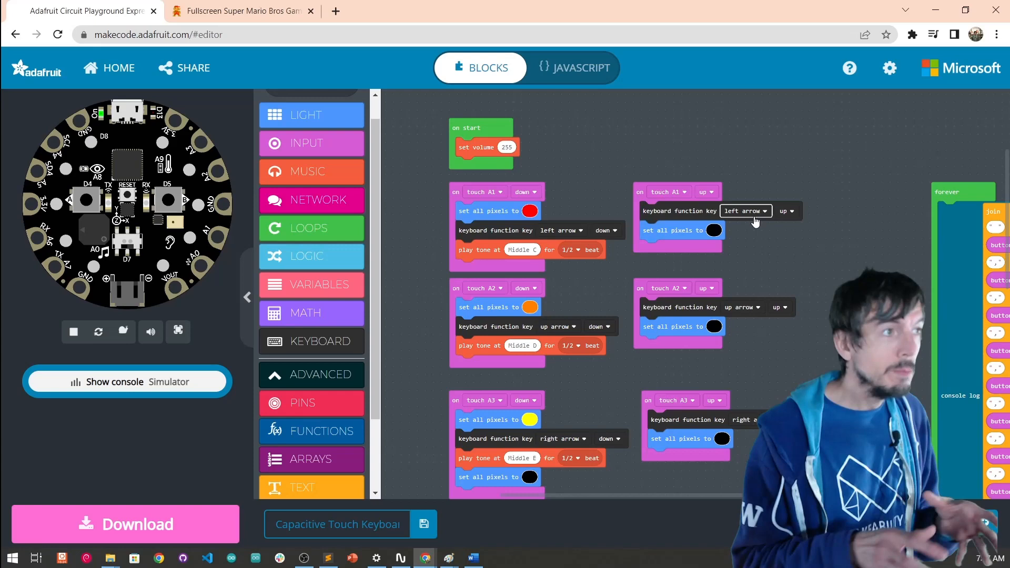
{"action": "scroll", "scroll_direction": "down", "scroll_amount": 3}
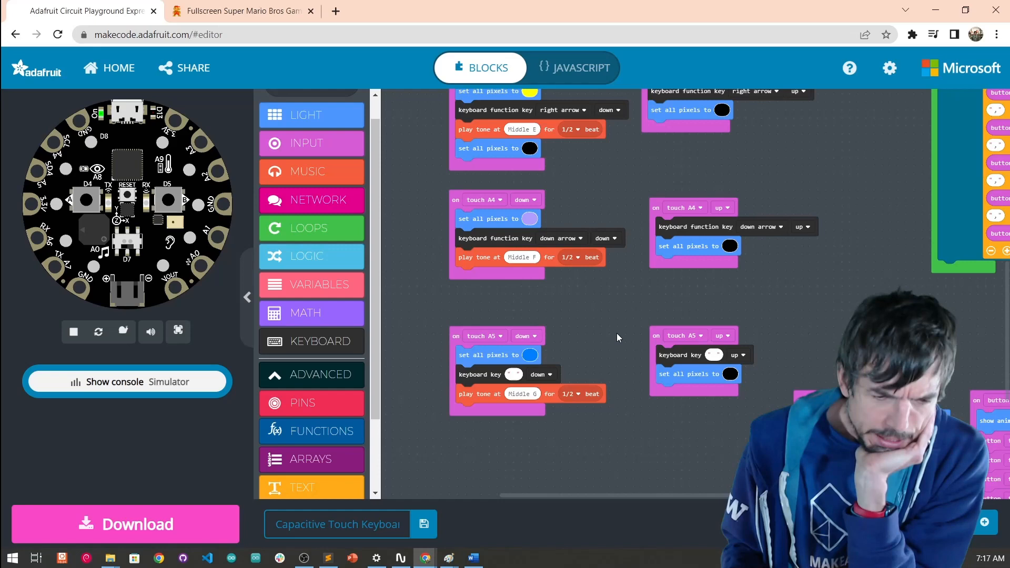
{"action": "mouse_move", "coordinate": [480, 267]}
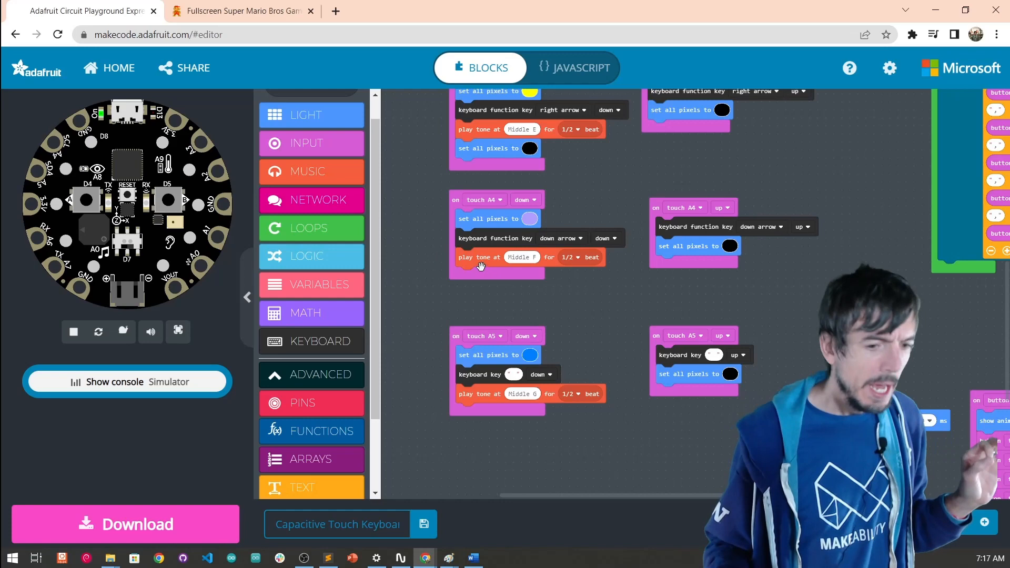